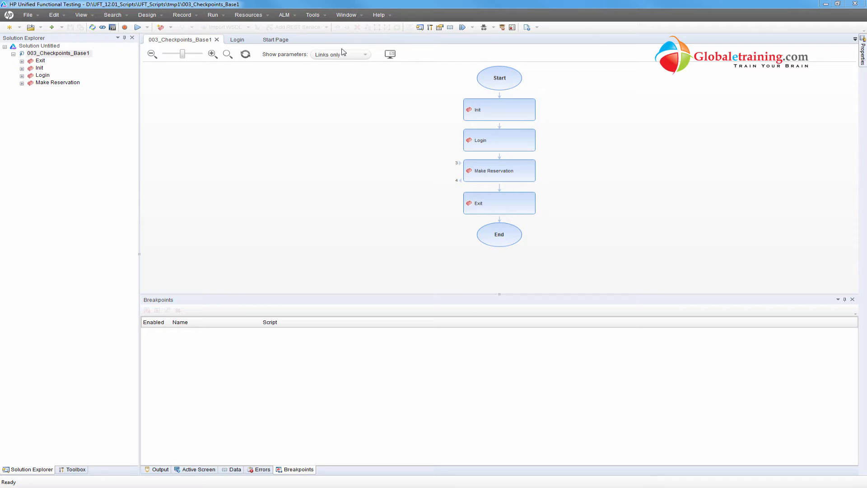
mouse_move(313, 15)
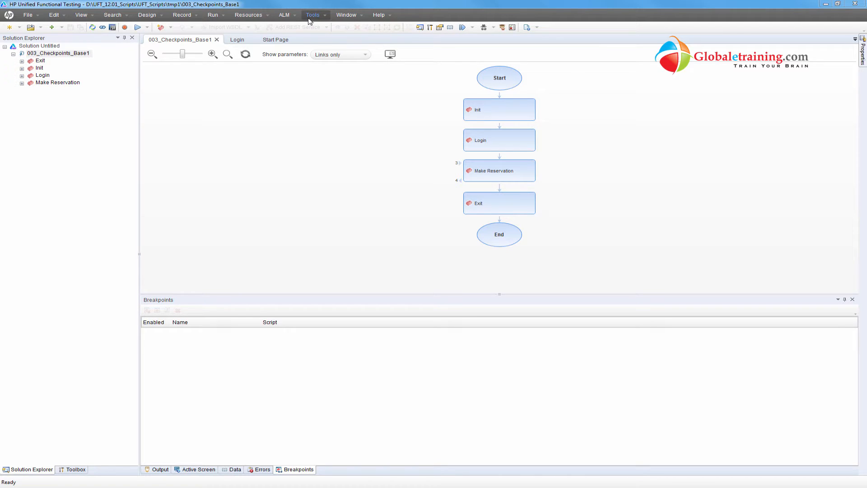
Open the Tools menu from the UFT menu bar.
click(312, 14)
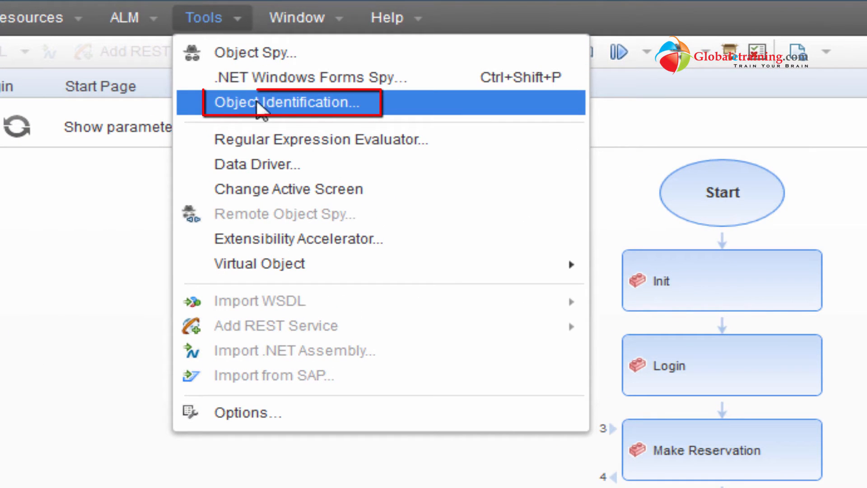
Open the Object Identification dialog, showing ActiveX classes with progid as mandatory property.
click(282, 102)
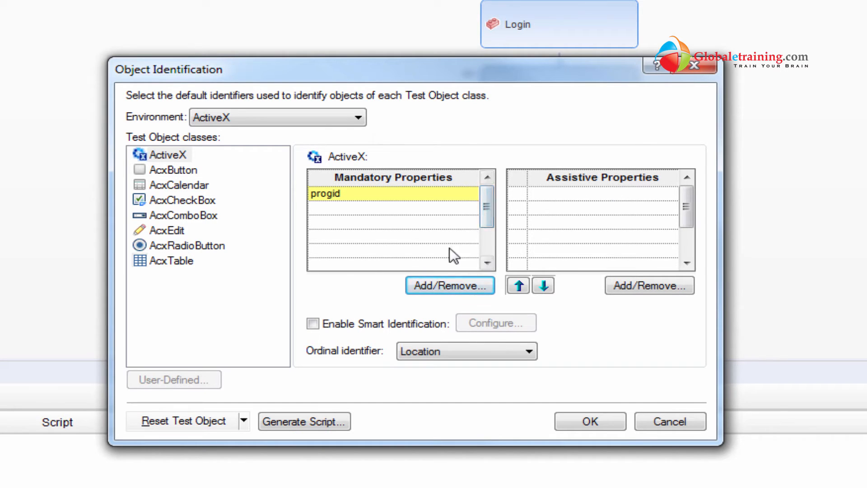
mouse_move(415, 190)
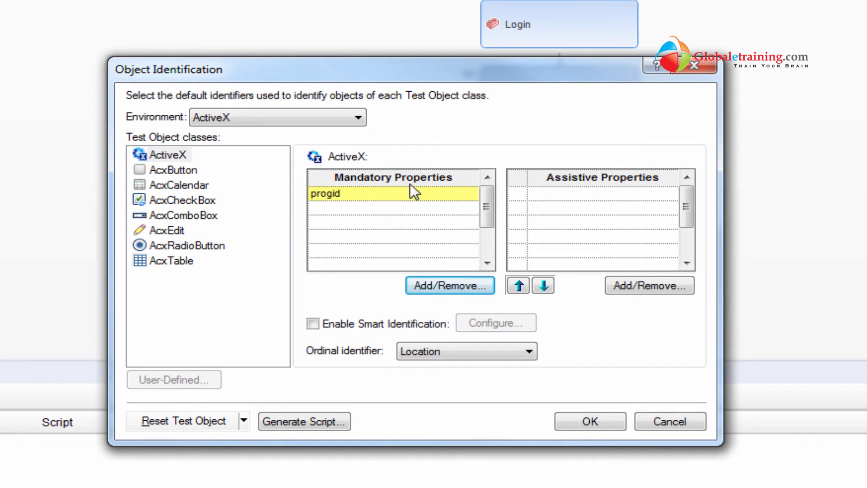
mouse_move(375, 161)
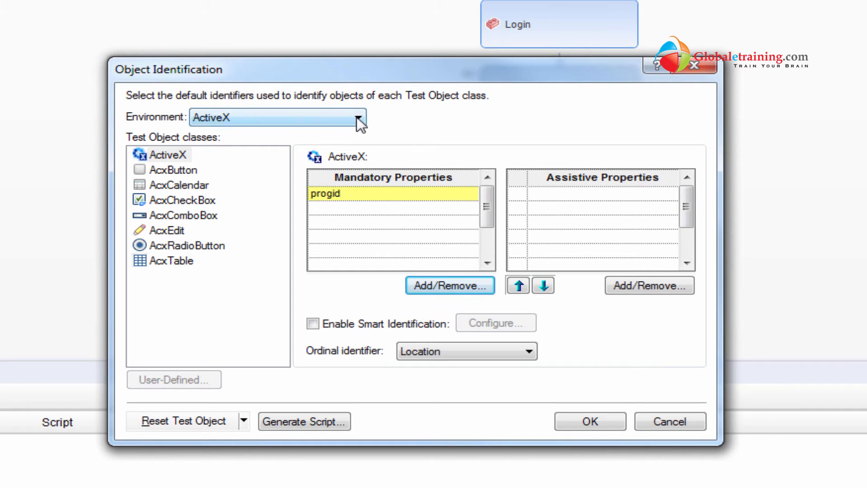
Expand the Environment list showing Java, Silverlight, Standard Windows, .NET, Web and WPF.
click(360, 117)
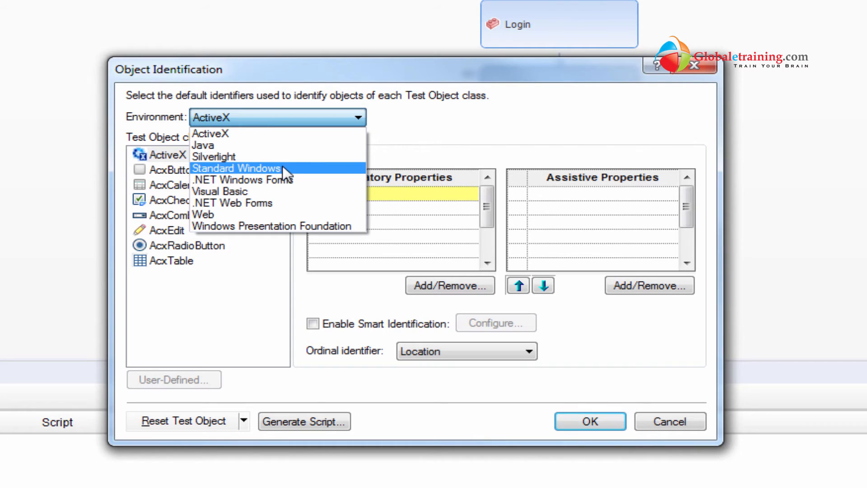
Switch to the Standard Windows environment and review the Dialog and Static class properties.
click(236, 168)
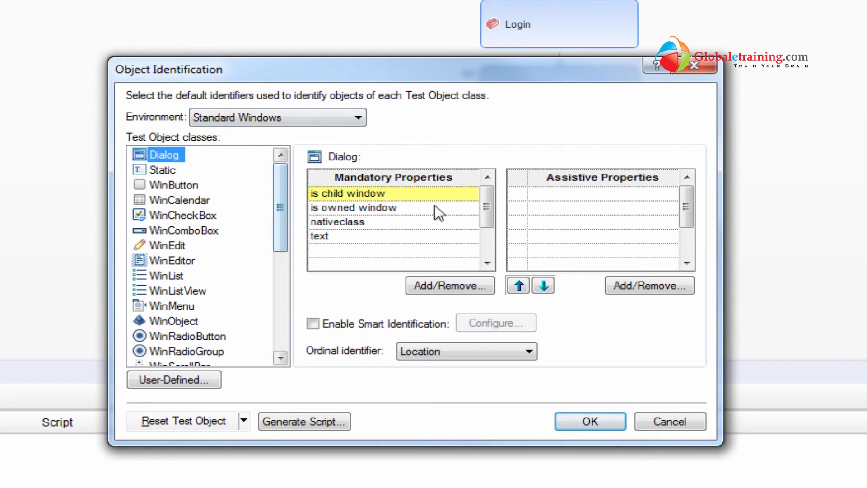
mouse_move(341, 264)
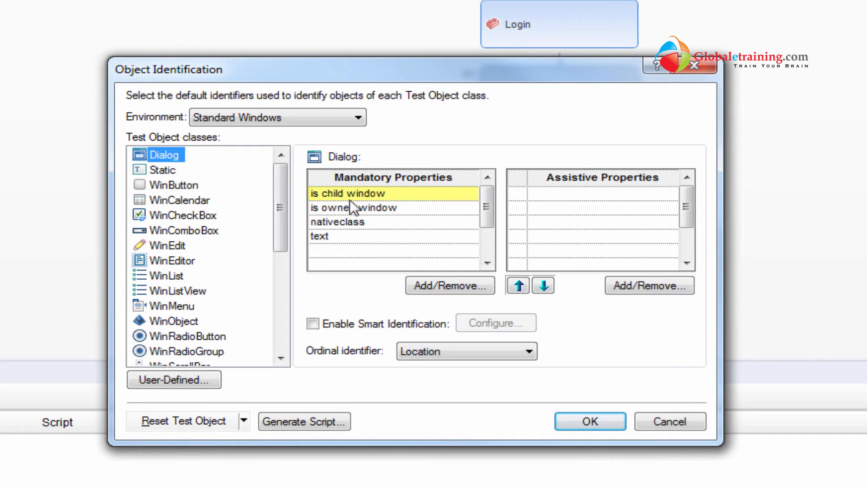
mouse_move(362, 231)
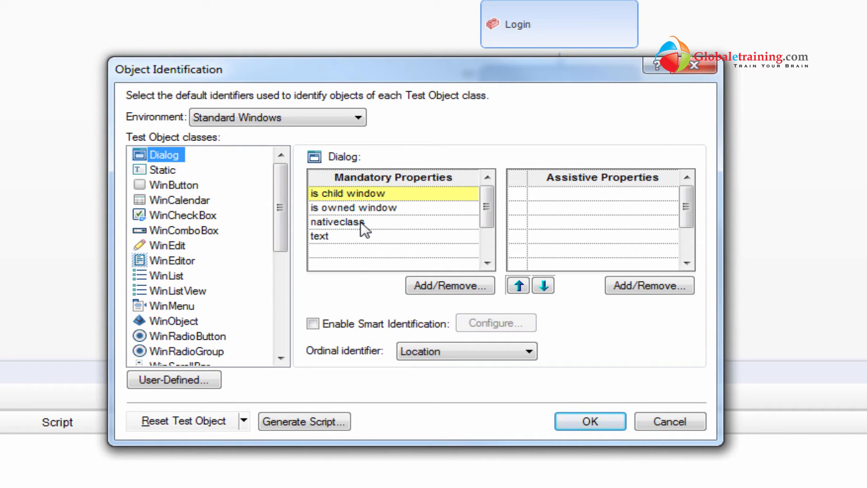
click(320, 236)
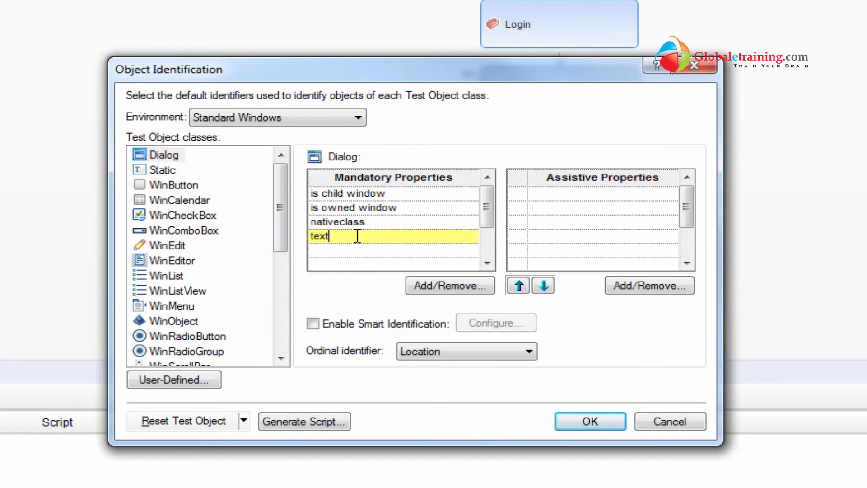
click(164, 169)
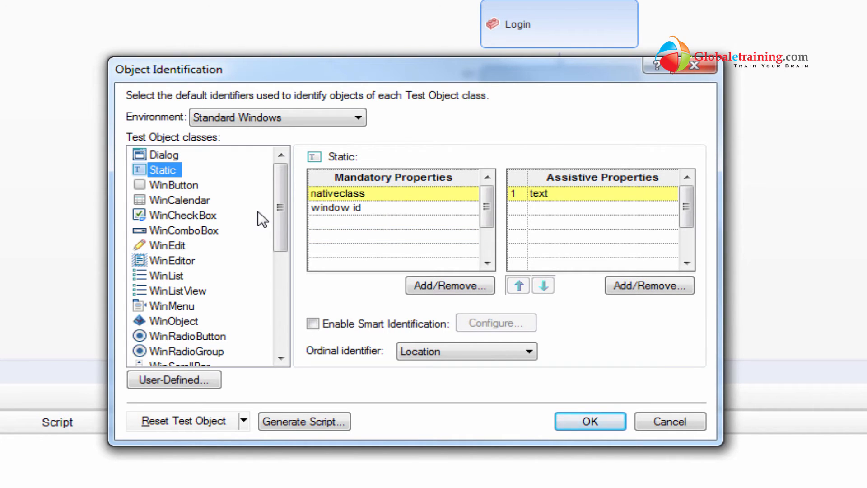
mouse_move(544, 201)
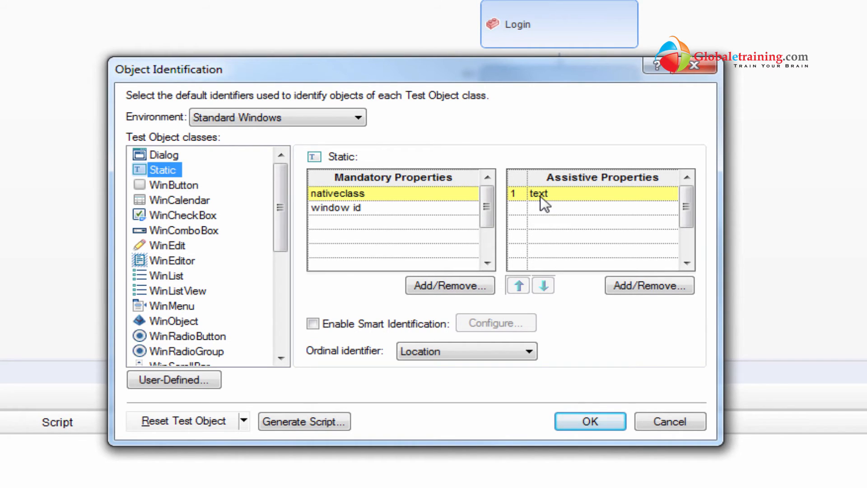
mouse_move(544, 207)
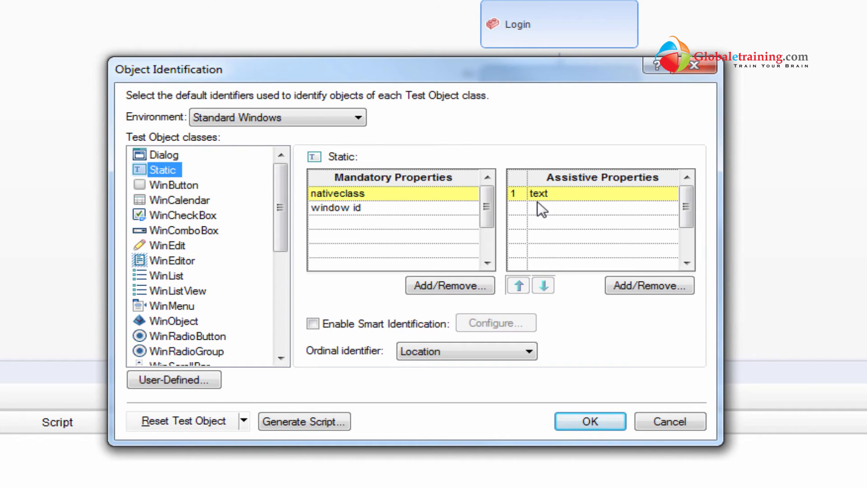
mouse_move(539, 211)
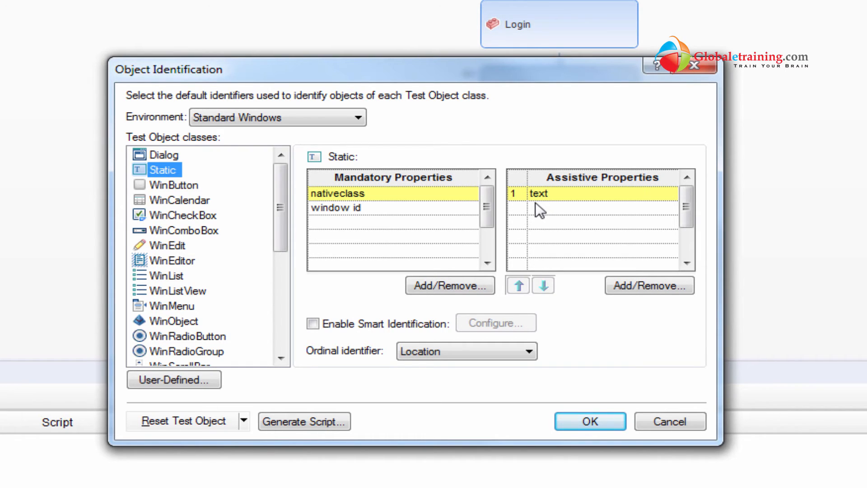
mouse_move(531, 216)
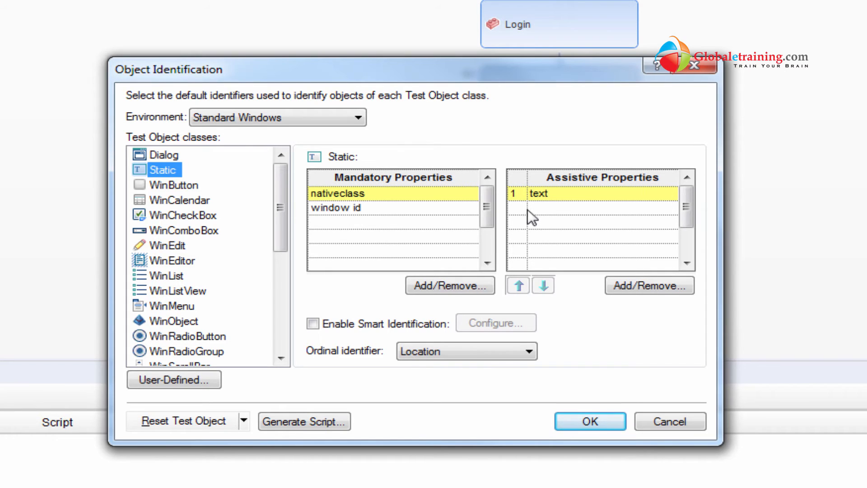
mouse_move(562, 217)
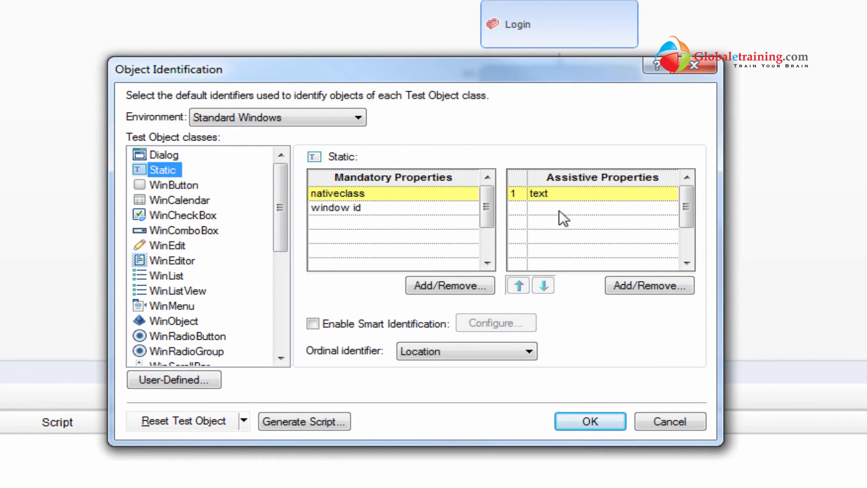
mouse_move(362, 180)
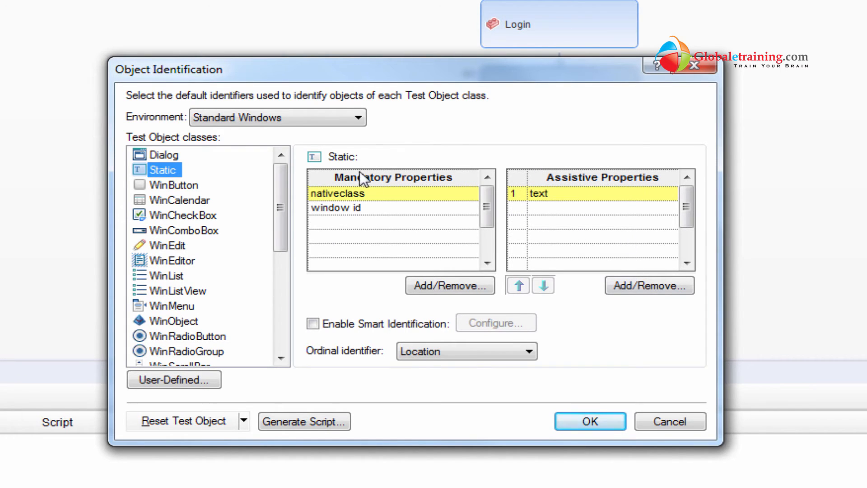
mouse_move(318, 202)
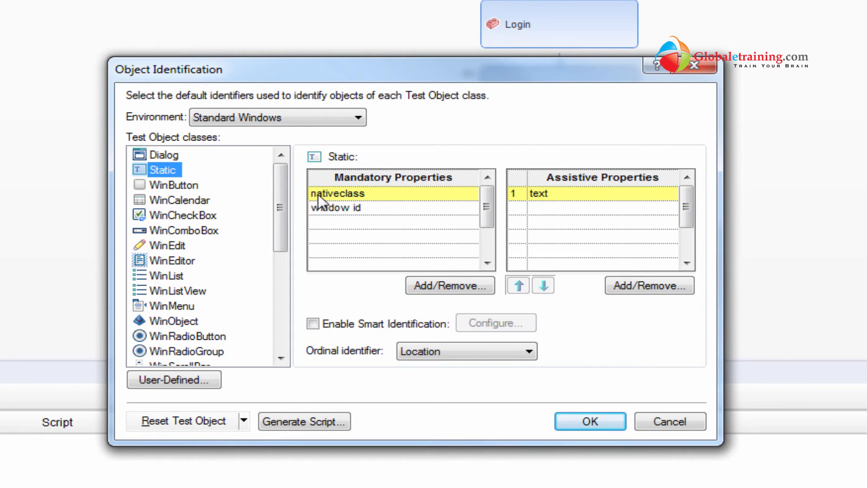
mouse_move(373, 206)
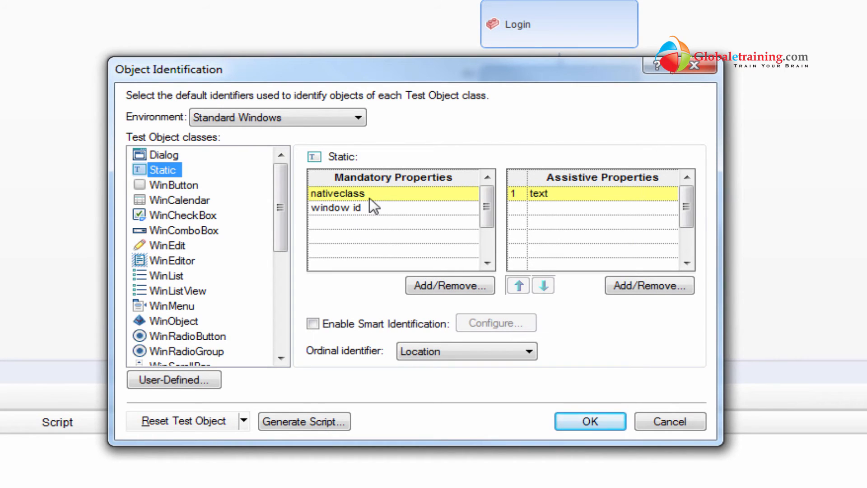
mouse_move(334, 214)
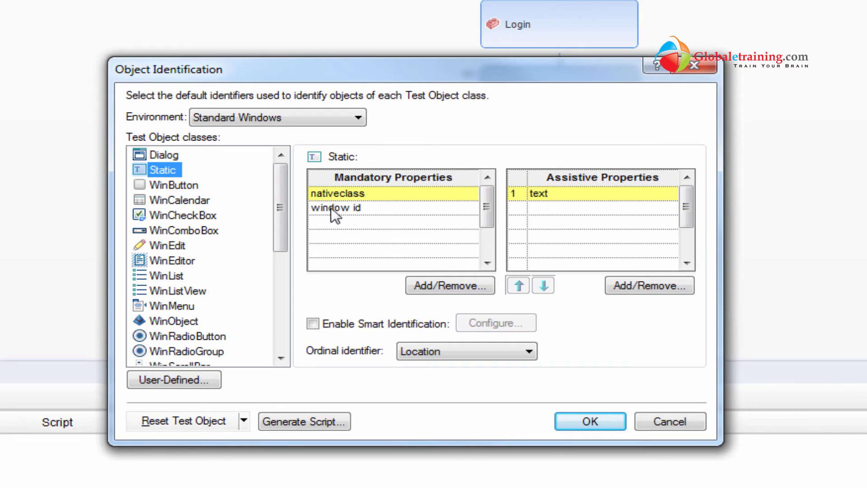
mouse_move(318, 210)
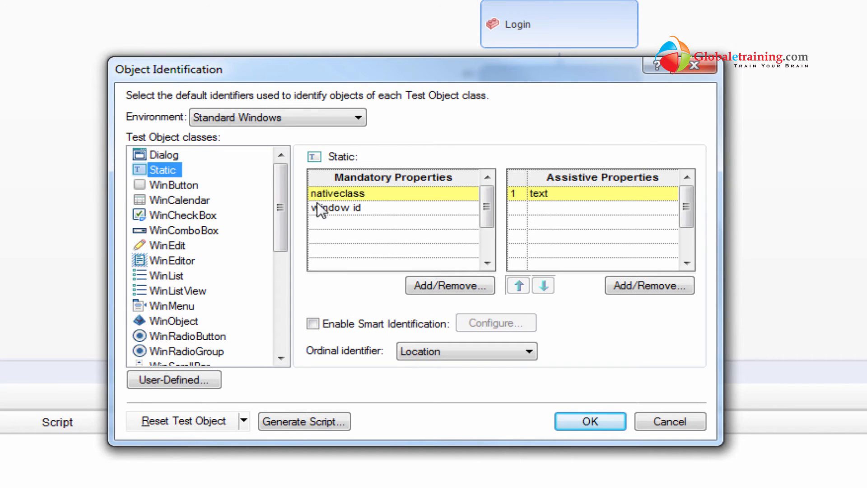
mouse_move(247, 203)
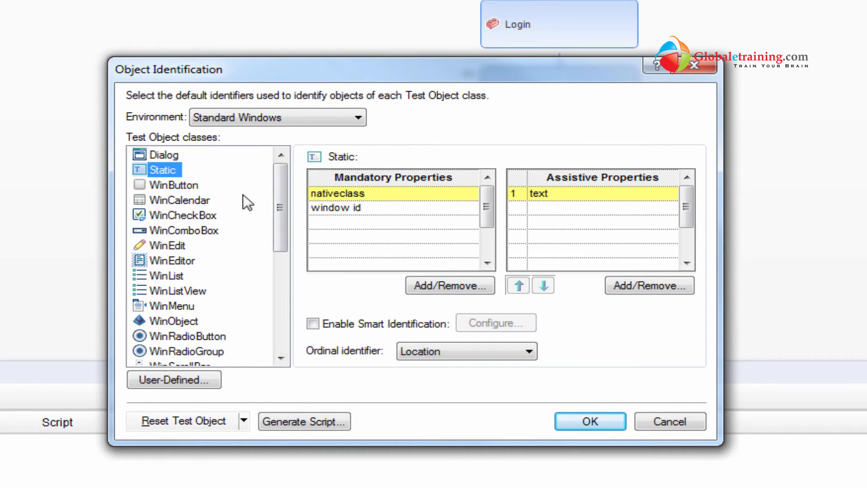
Compare WinButton and Dialog identifiers: WinButton has nativeclass and text mandatory, window id assistive.
click(175, 184)
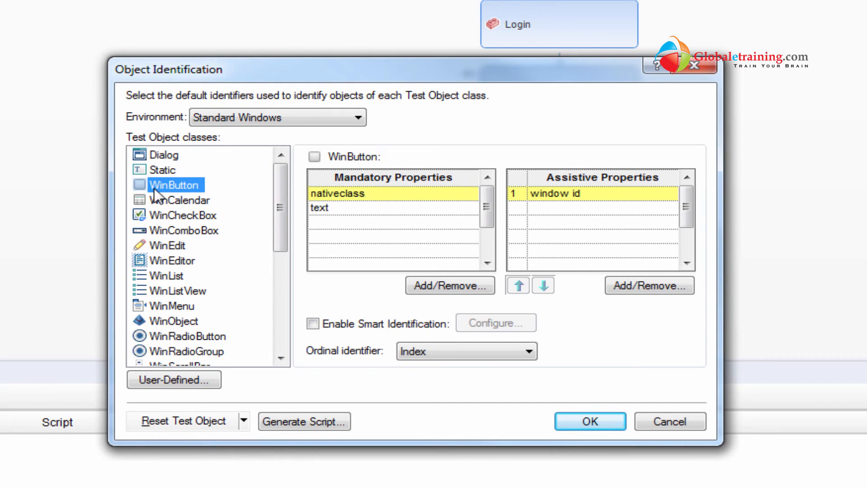
mouse_move(190, 196)
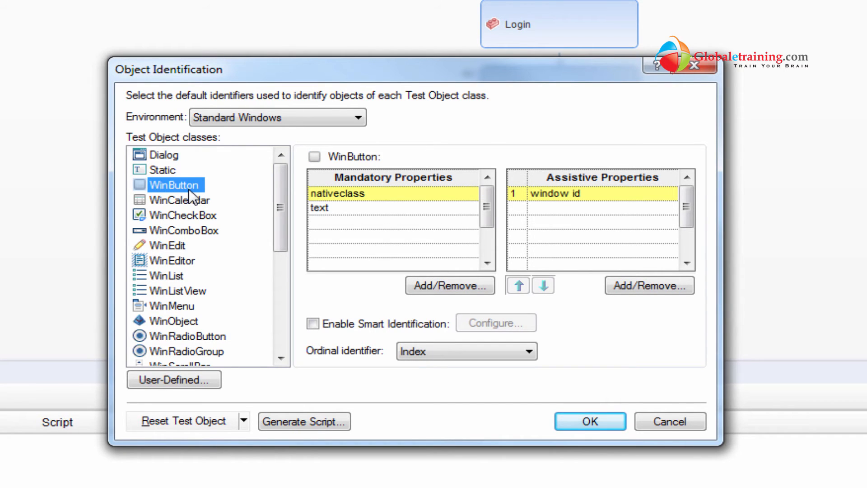
mouse_move(167, 153)
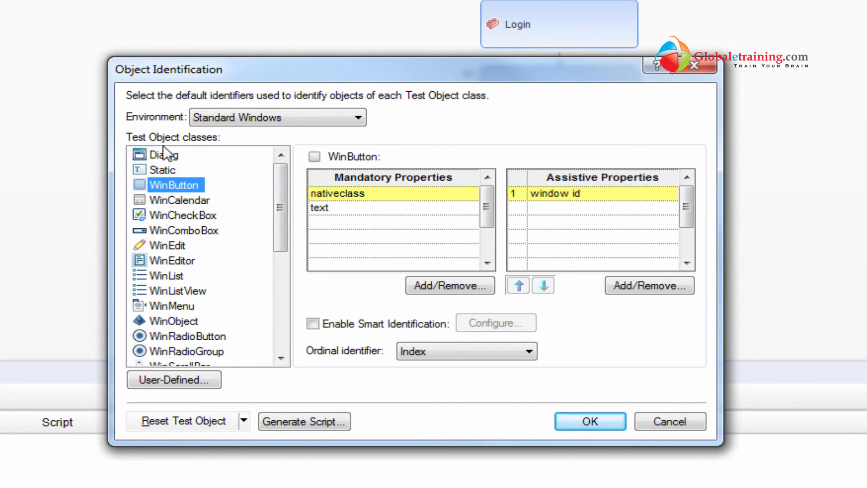
mouse_move(193, 146)
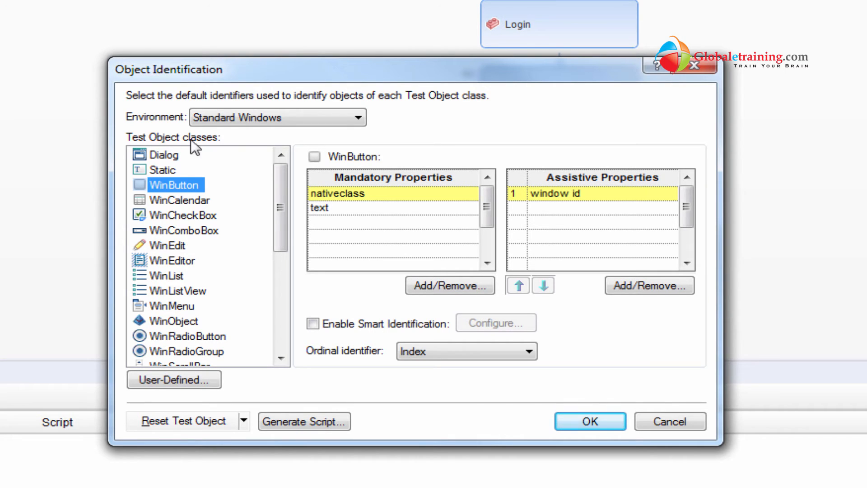
click(164, 155)
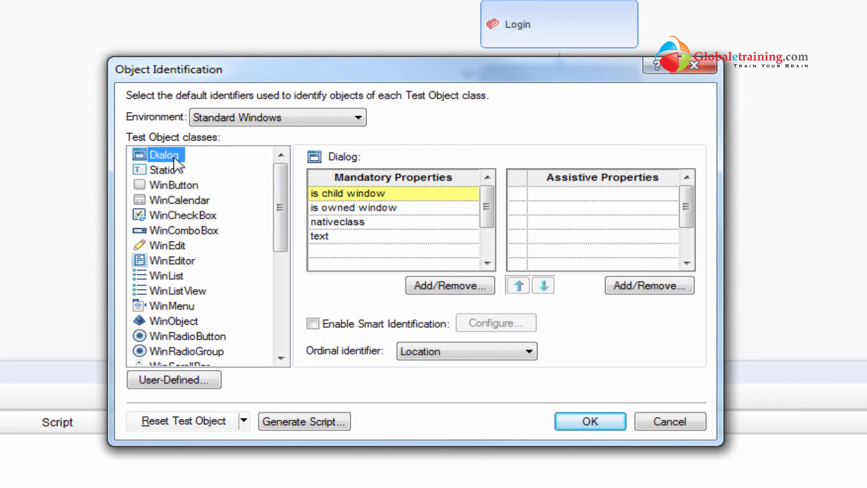
mouse_move(166, 180)
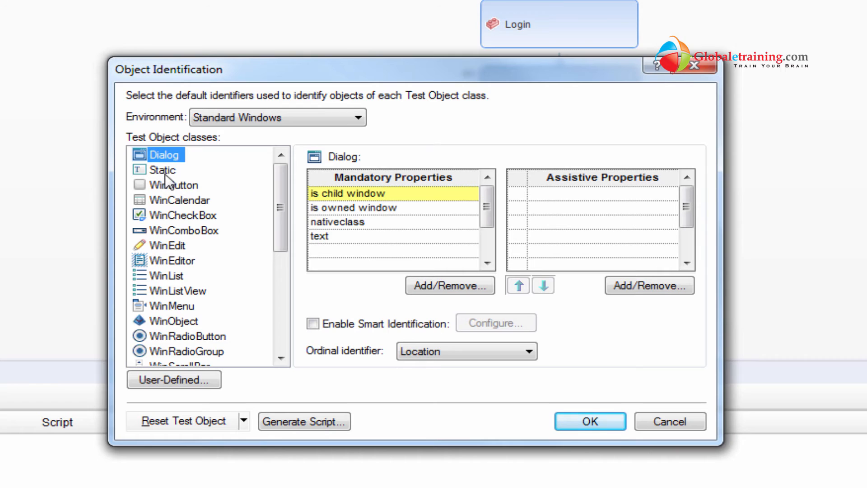
click(173, 185)
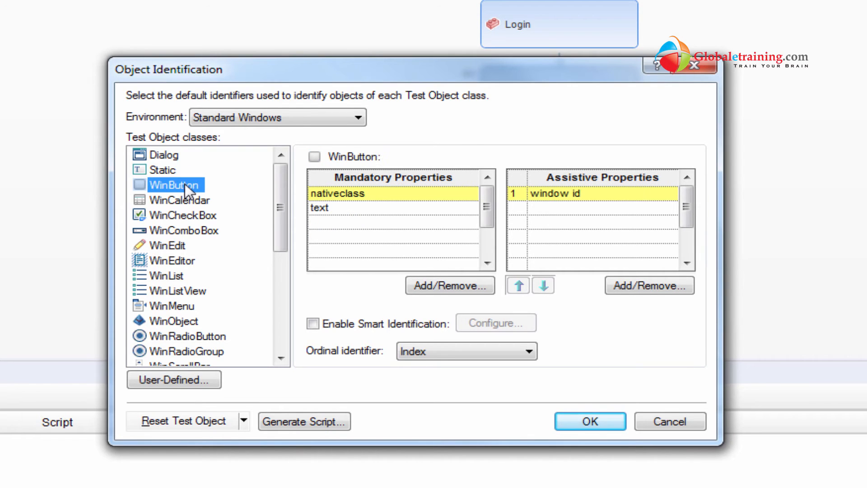
mouse_move(234, 251)
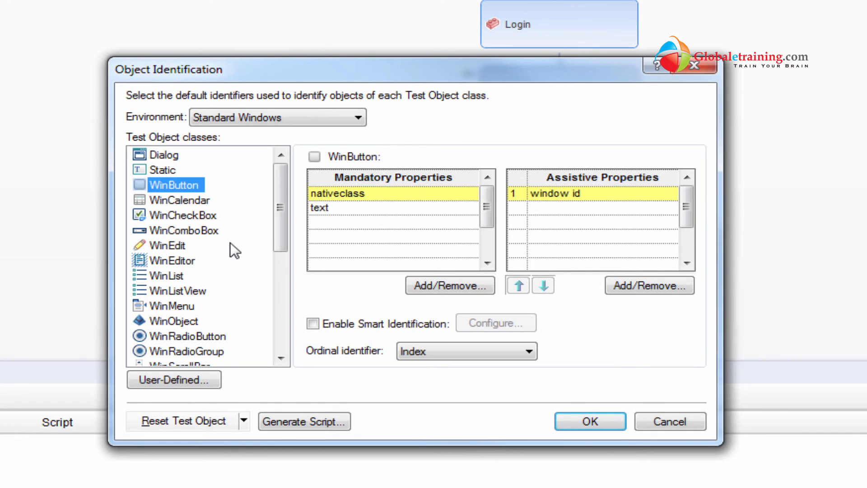
mouse_move(241, 124)
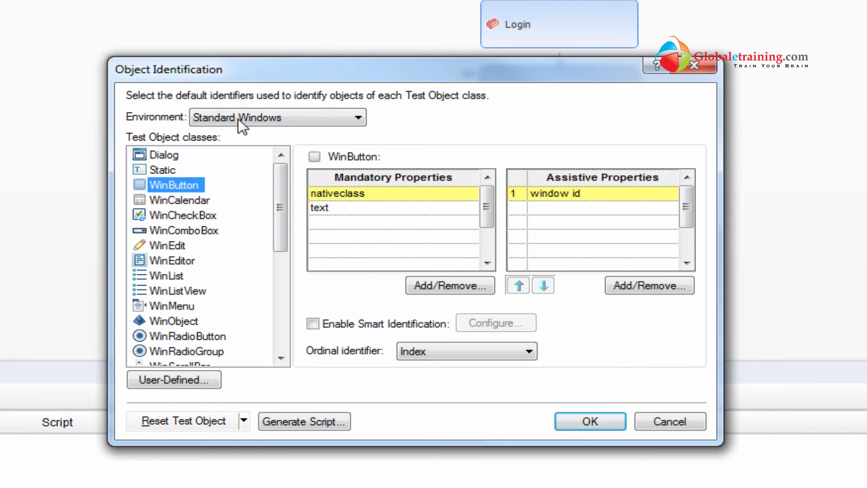
mouse_move(164, 253)
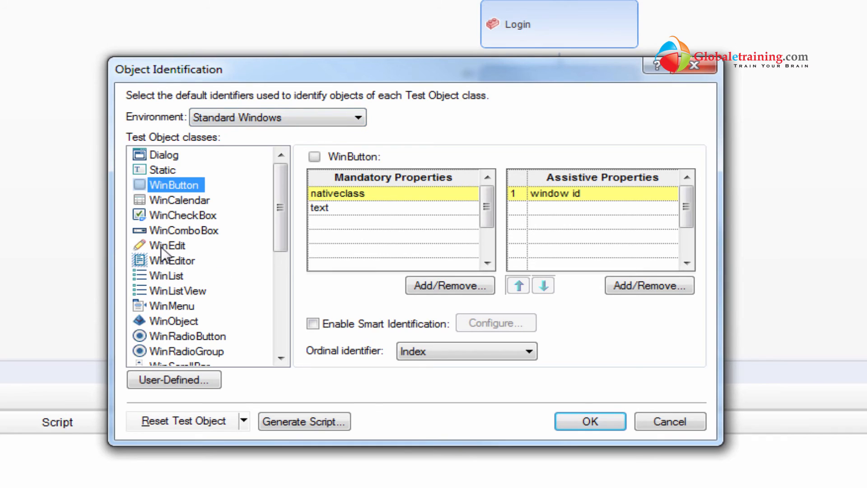
Show WinEdit's identifiers: attached text and nativeclass mandatory, window id assistive.
click(167, 245)
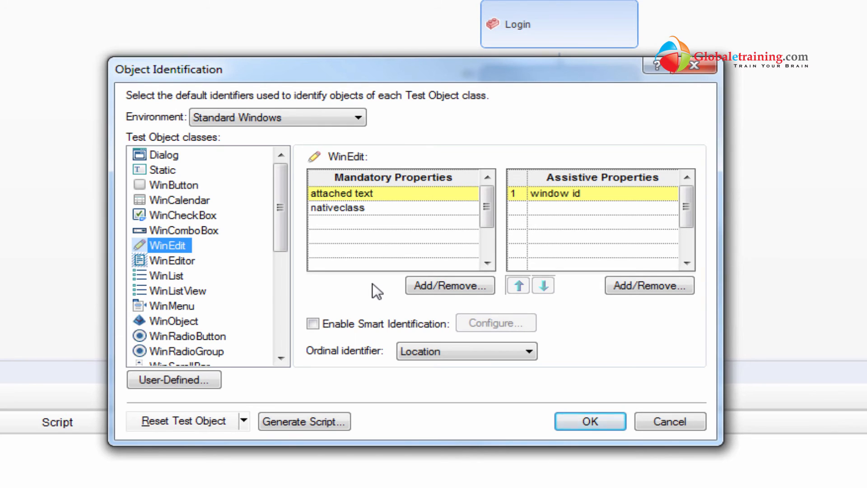
mouse_move(545, 237)
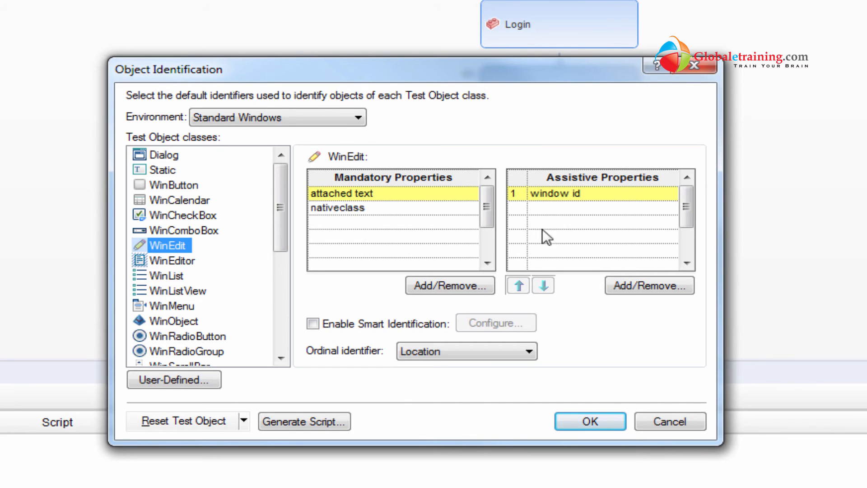
mouse_move(357, 265)
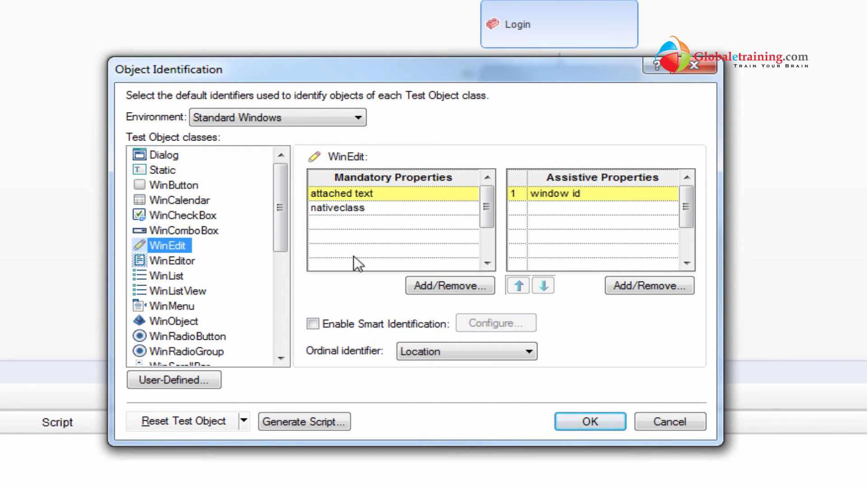
mouse_move(439, 242)
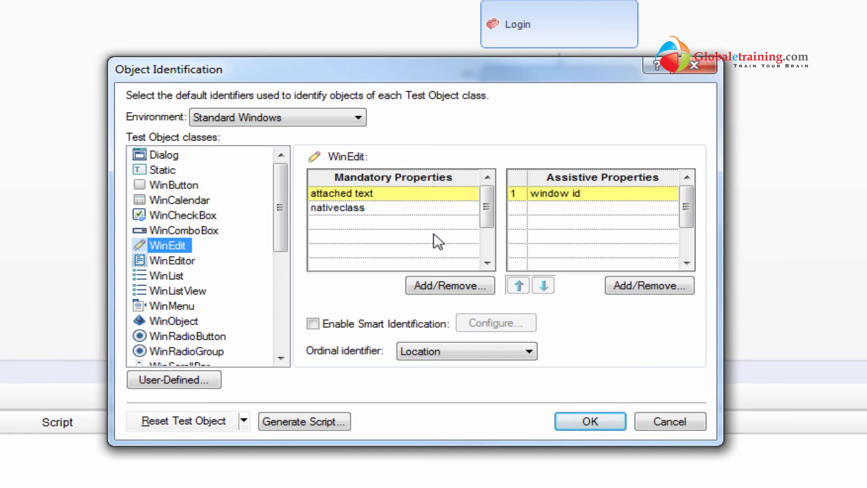
mouse_move(419, 124)
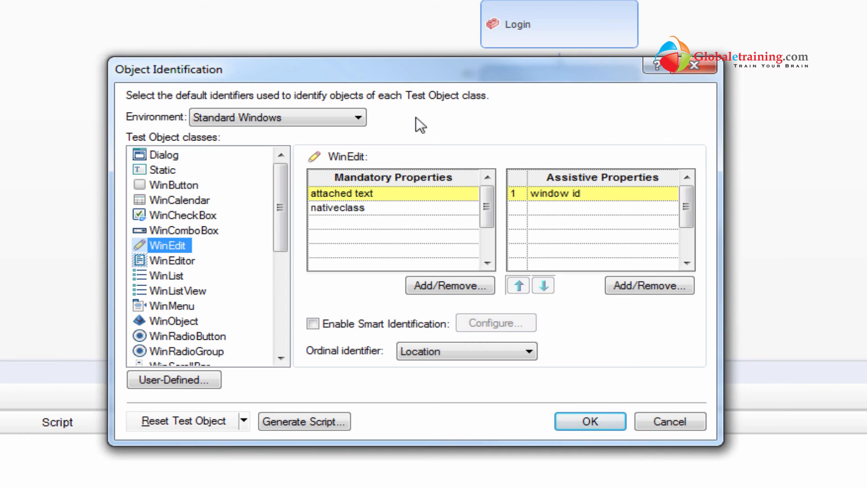
Review WinComboBox and WinListView, then switch to .NET Web Forms and view WbfGrid's properties.
click(184, 231)
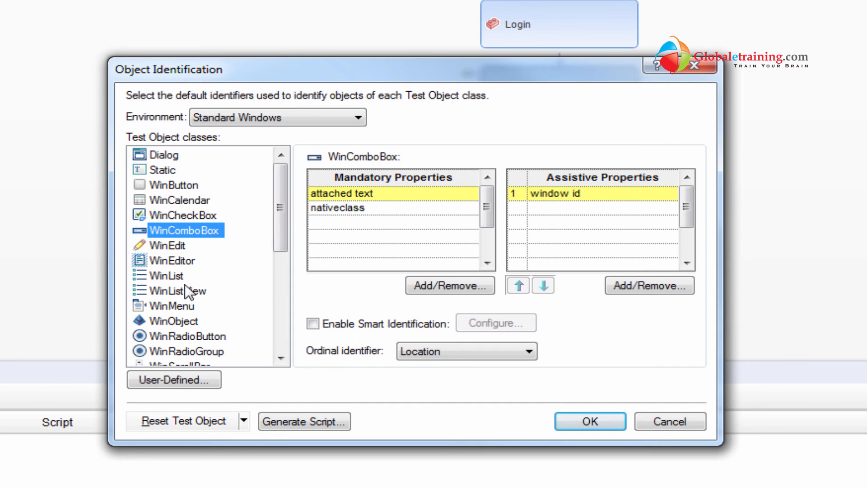
click(178, 290)
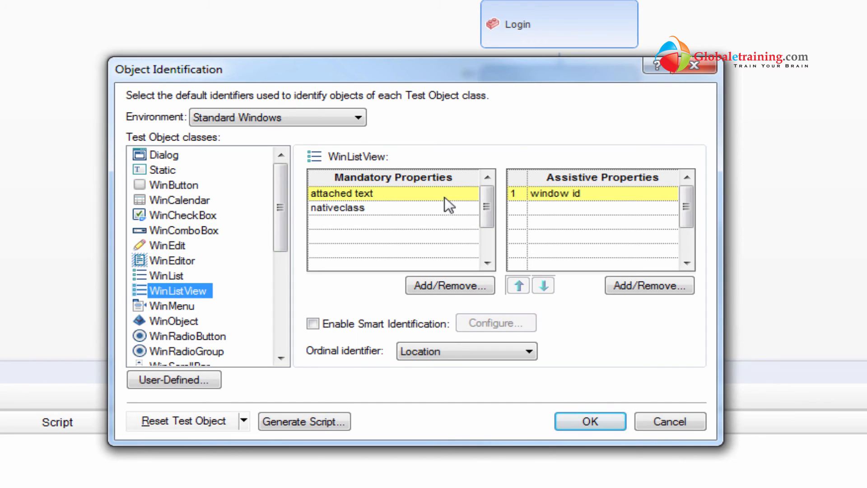
mouse_move(343, 202)
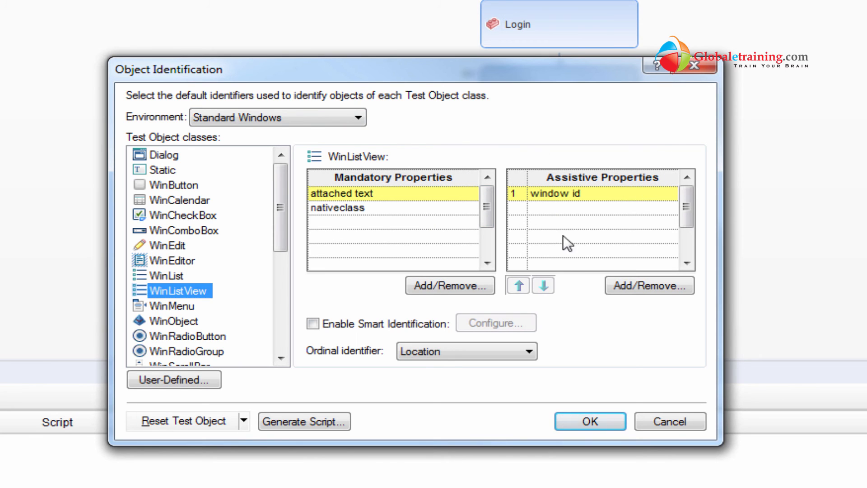
click(357, 116)
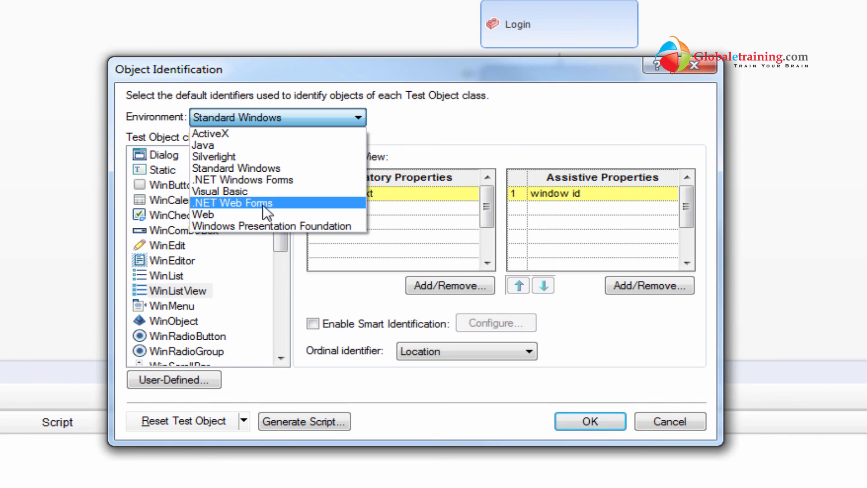
click(232, 202)
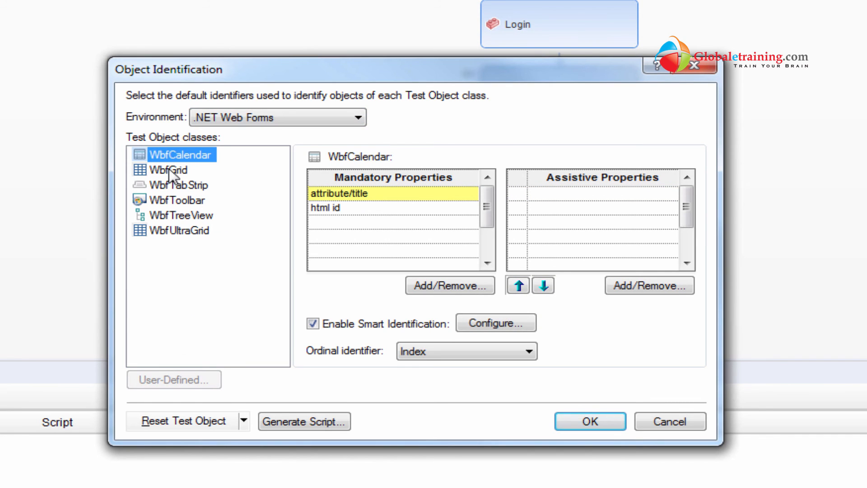
click(168, 170)
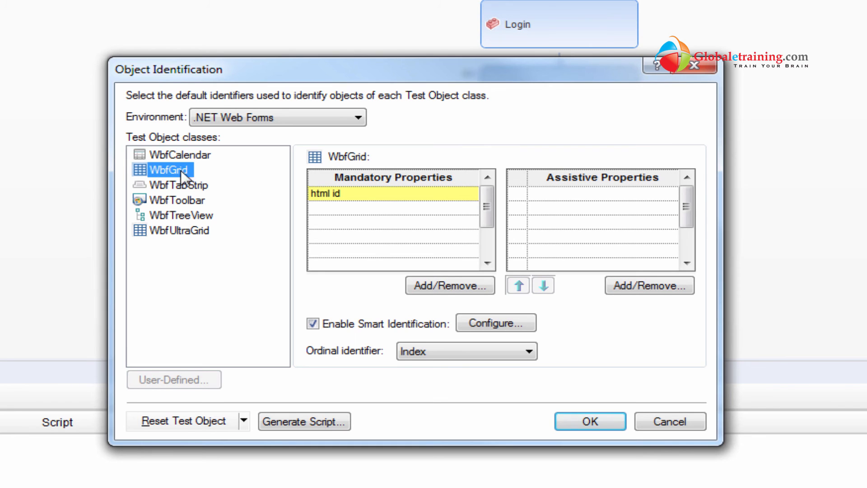
Switch to the Web environment and review WebElement, WebCheckBox, WebList, WebRadioGroup and WebVideo identifiers.
click(356, 116)
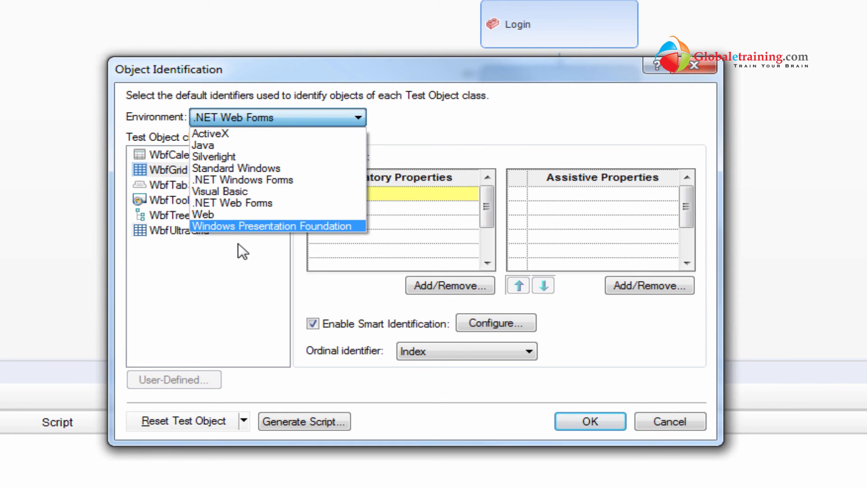
click(203, 215)
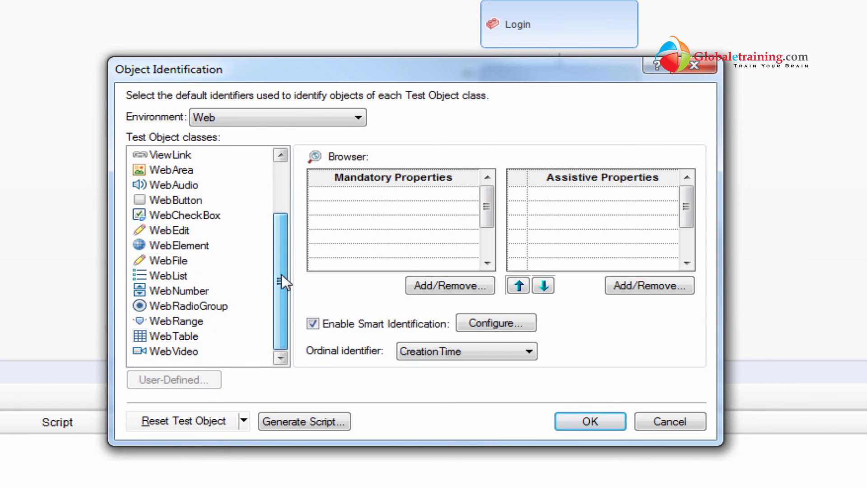
click(181, 244)
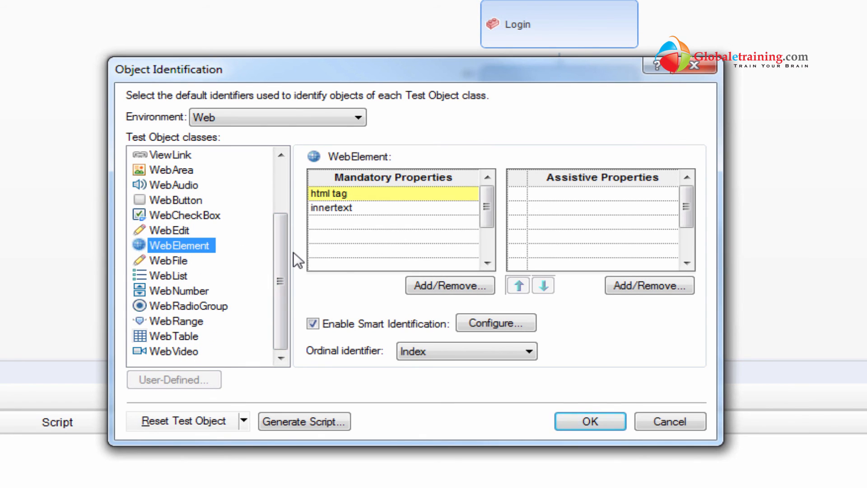
mouse_move(292, 265)
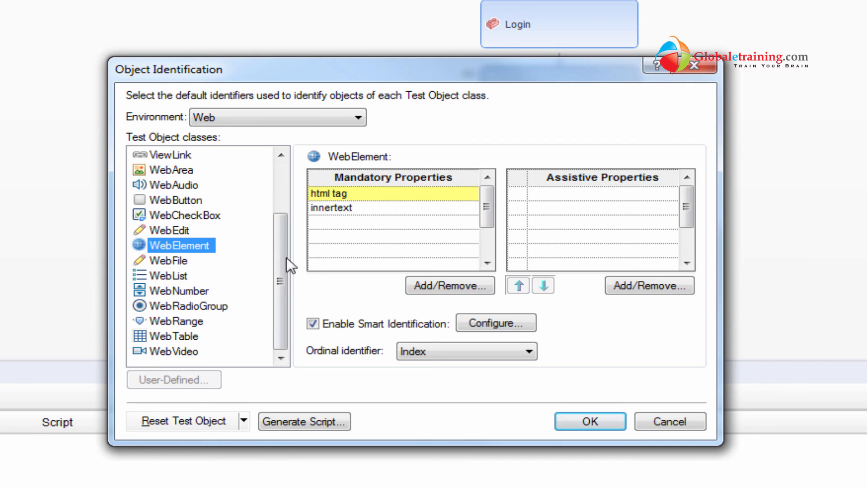
mouse_move(177, 237)
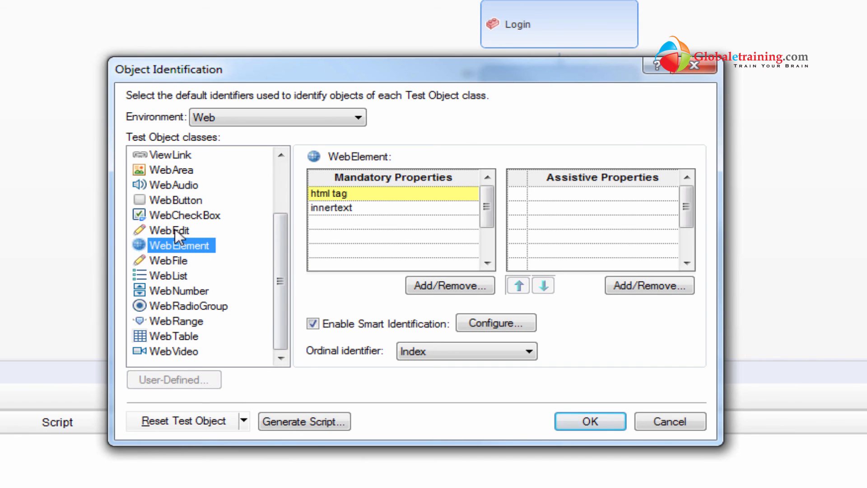
click(185, 215)
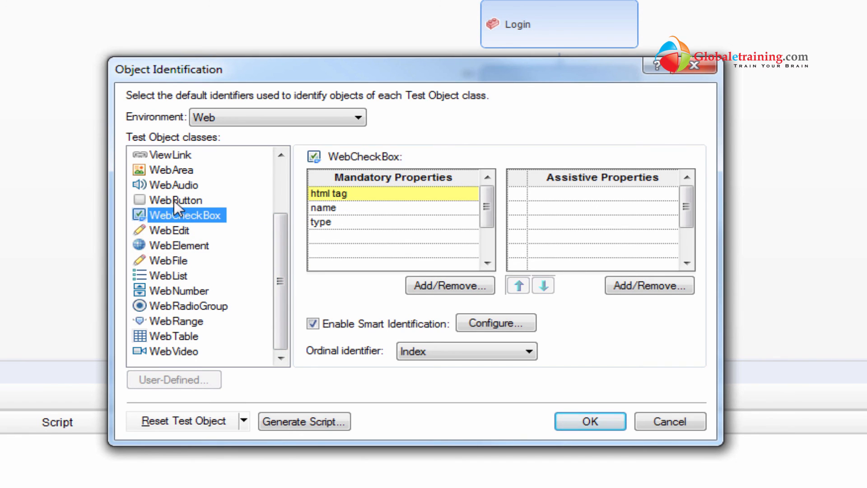
click(172, 275)
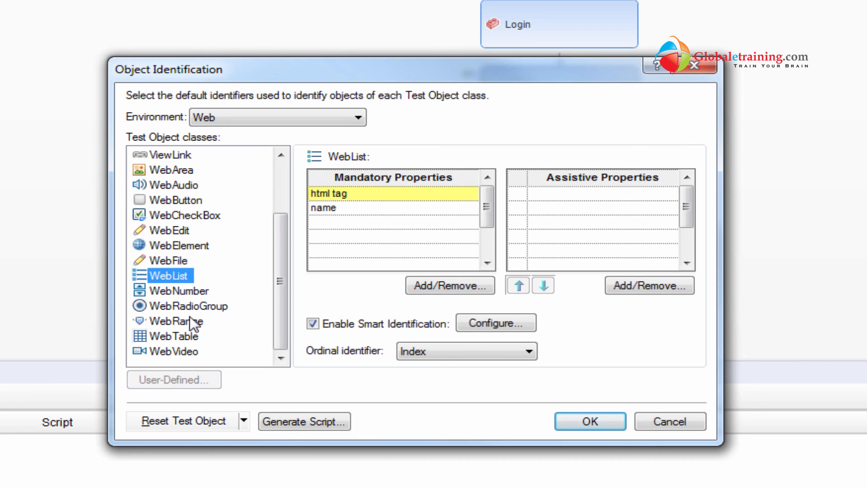
click(189, 305)
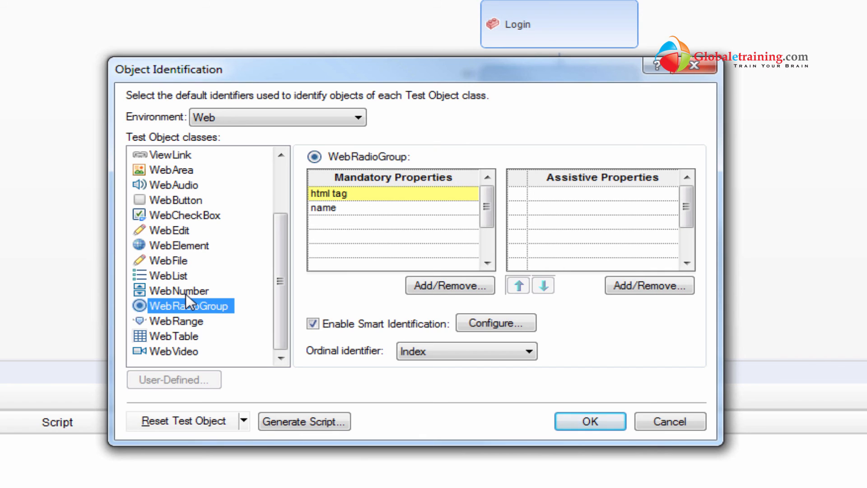
mouse_move(197, 325)
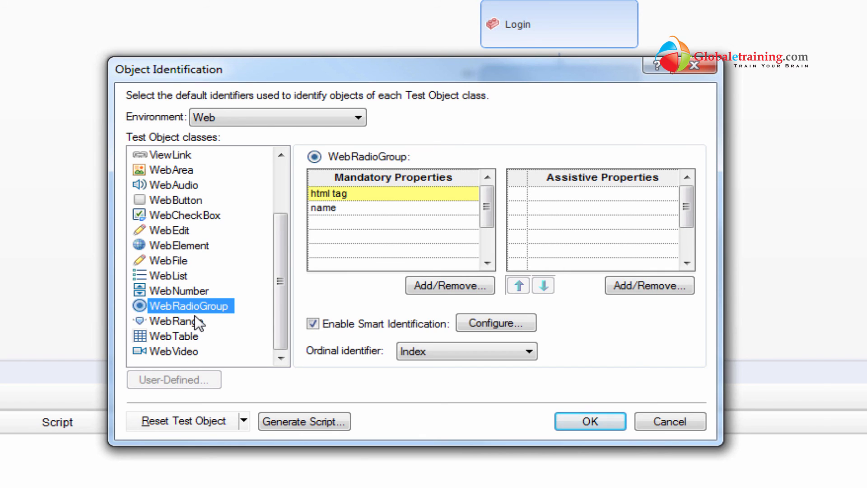
click(173, 351)
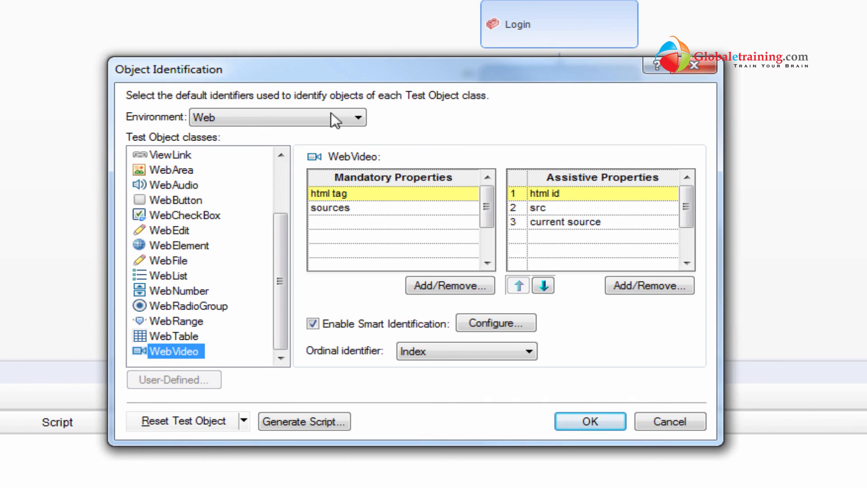
mouse_move(588, 252)
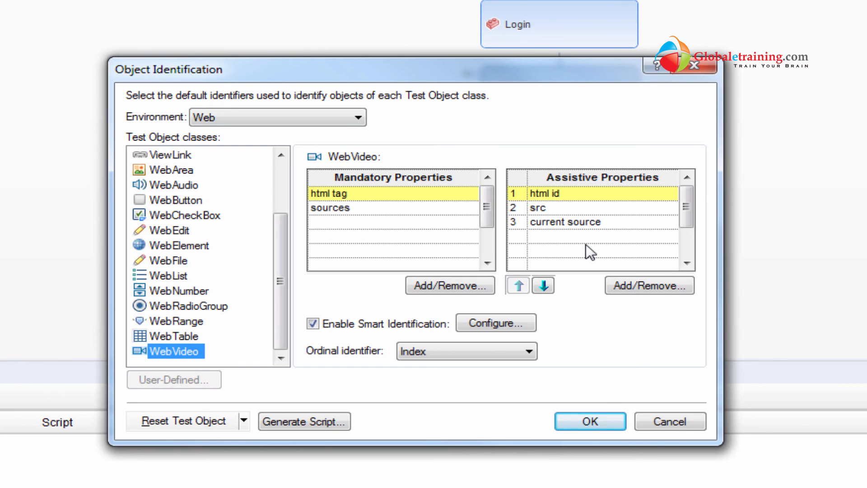
mouse_move(467, 368)
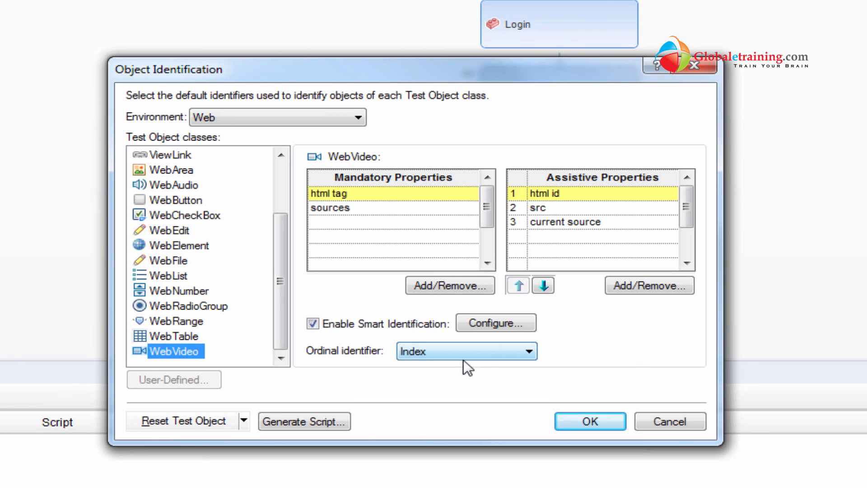
mouse_move(360, 390)
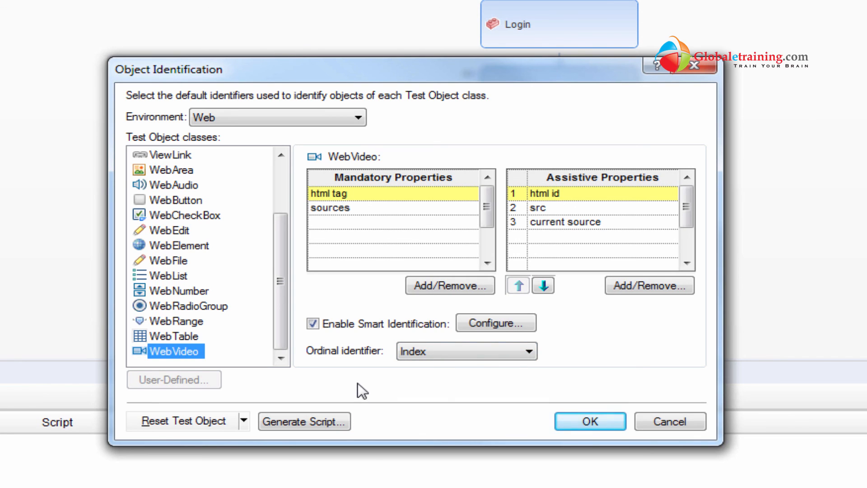
mouse_move(632, 467)
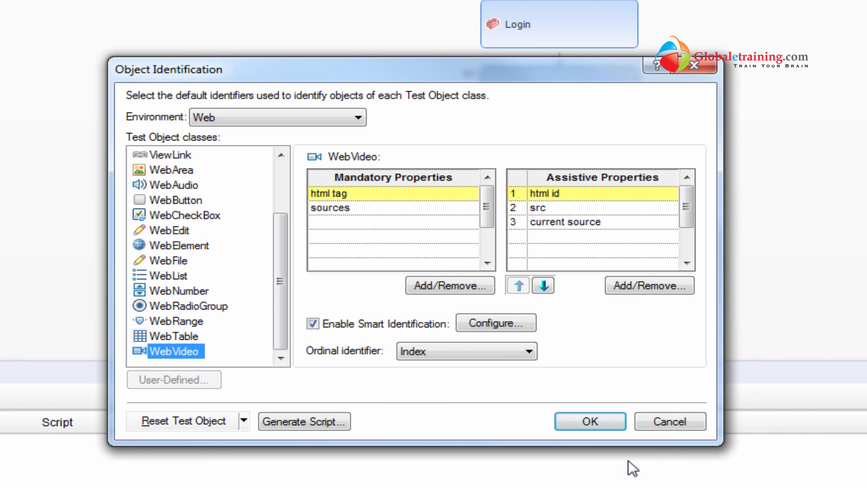
mouse_move(21, 120)
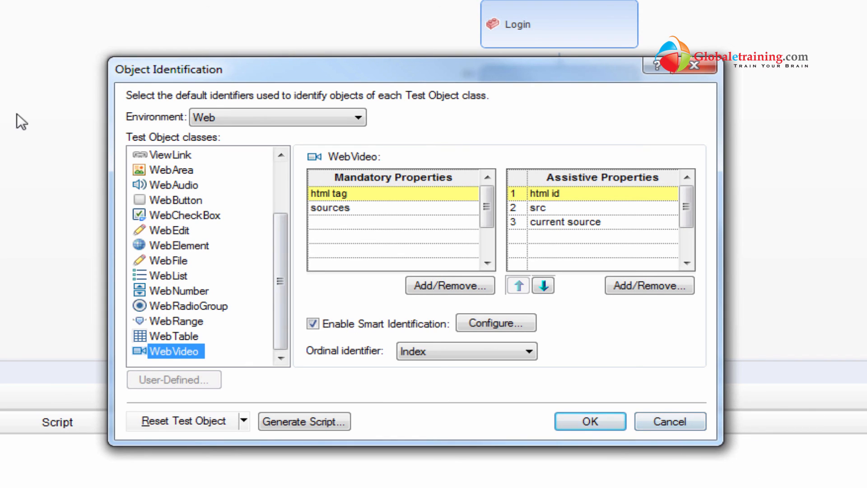
mouse_move(258, 242)
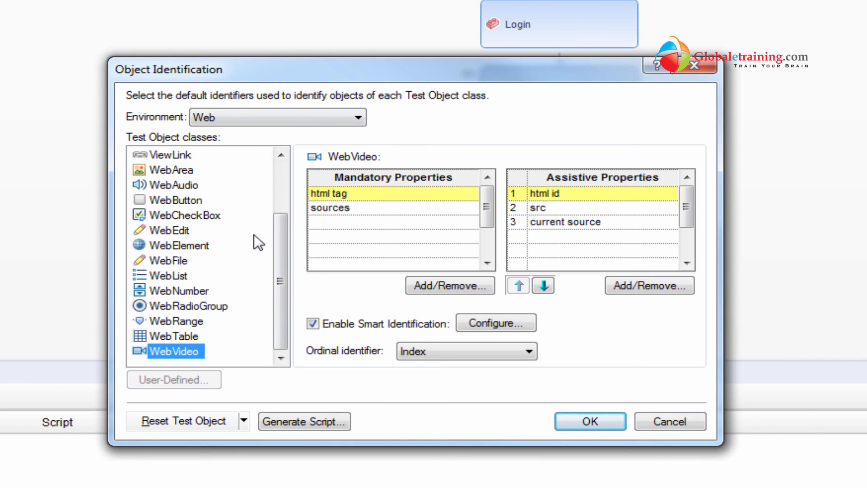
mouse_move(289, 208)
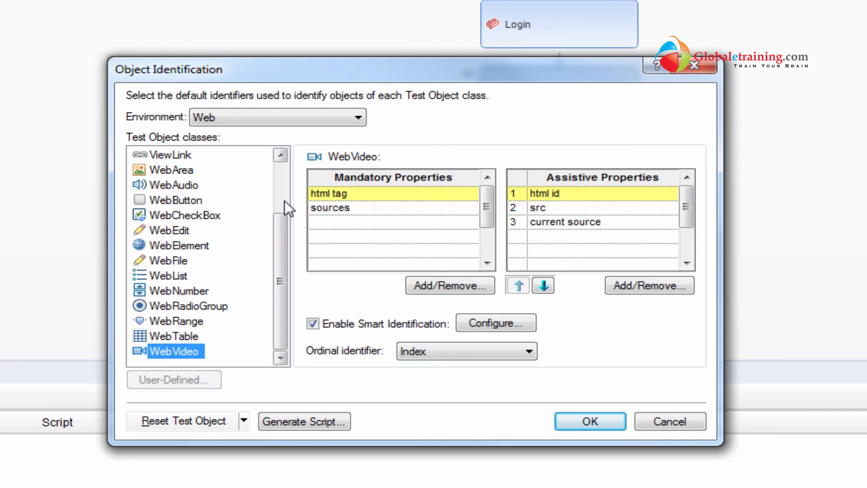
mouse_move(765, 323)
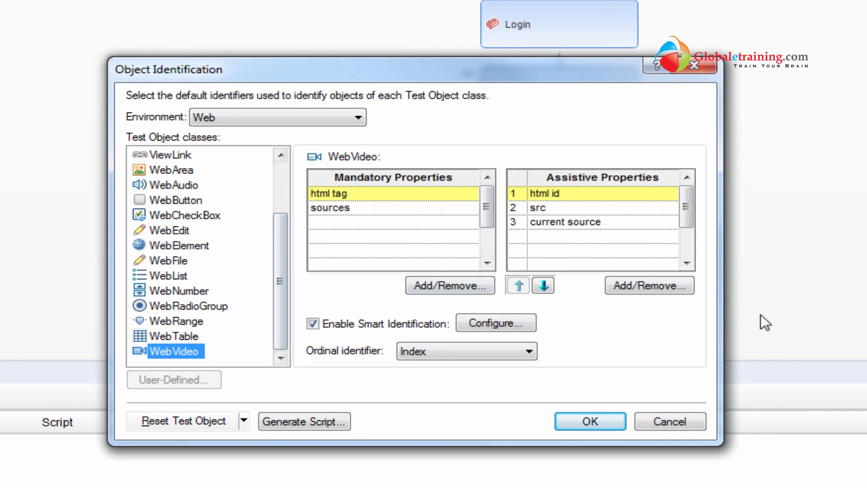
mouse_move(567, 392)
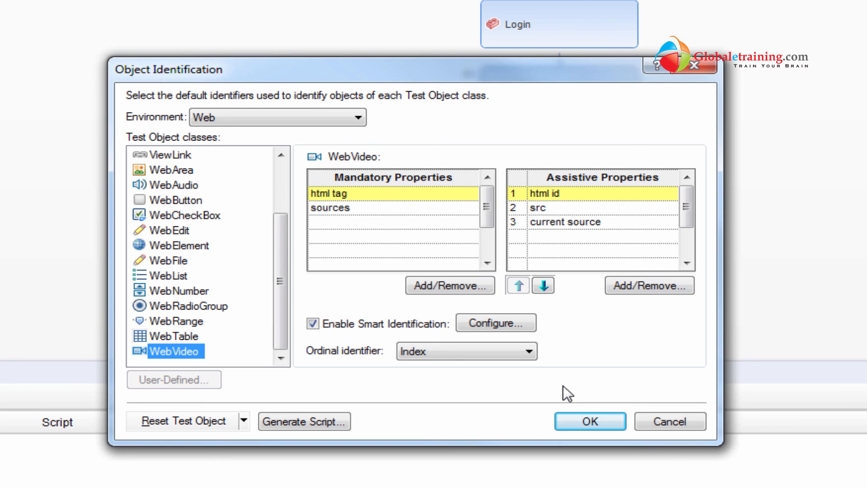
mouse_move(498, 379)
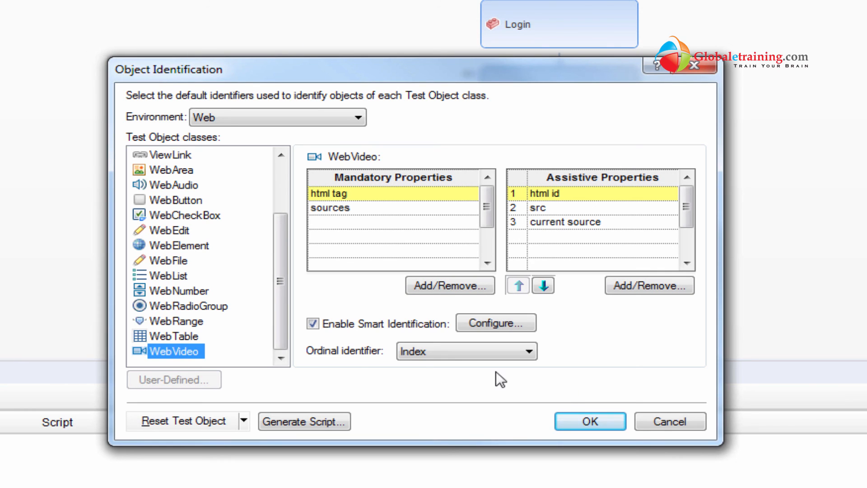
mouse_move(439, 338)
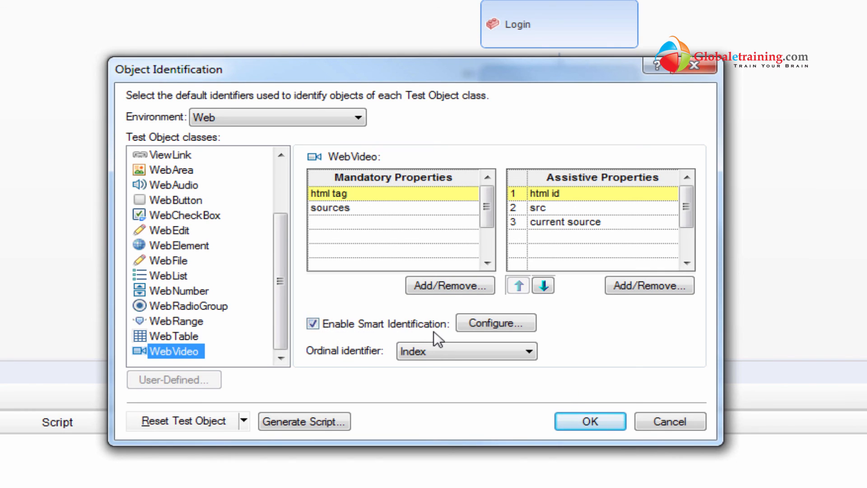
mouse_move(592, 347)
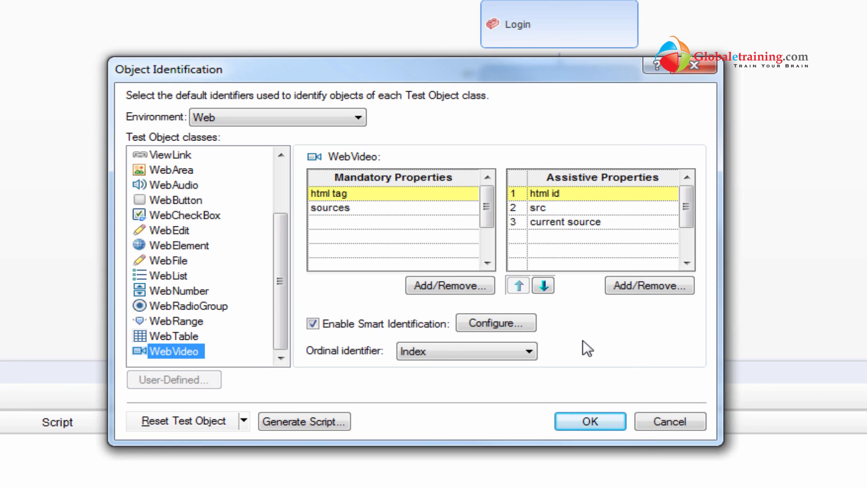
mouse_move(567, 367)
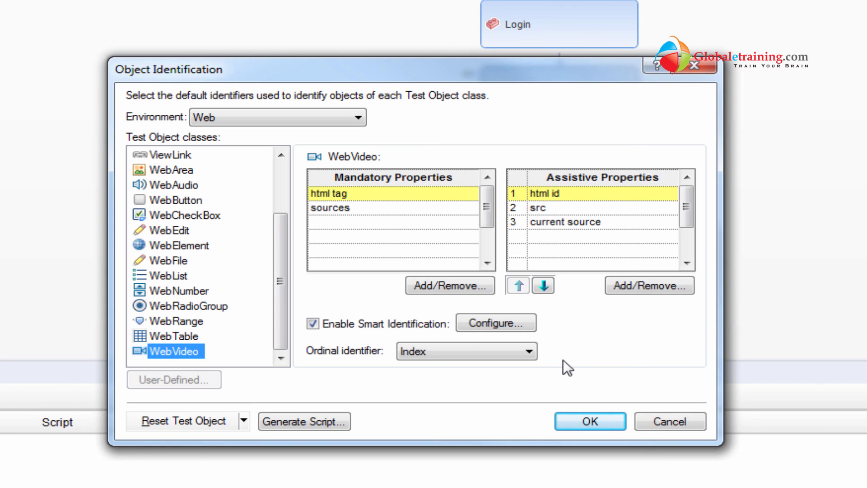